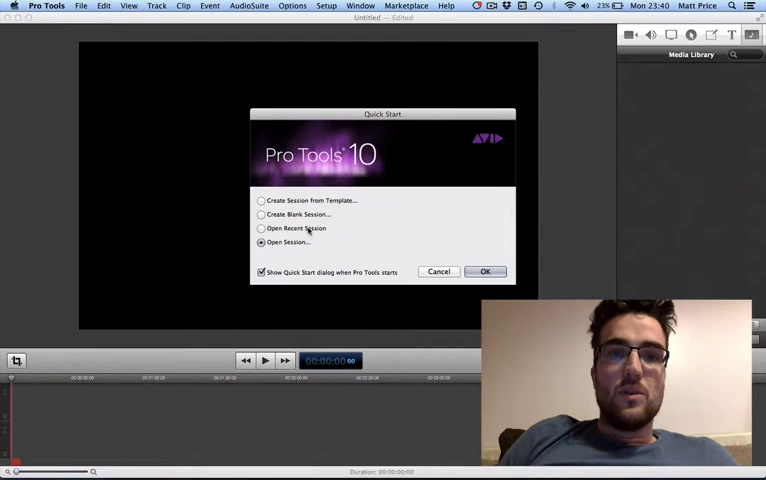
Step: Open the recent copy of the film's Pro Tools session from Quick Start
left_click(260, 228)
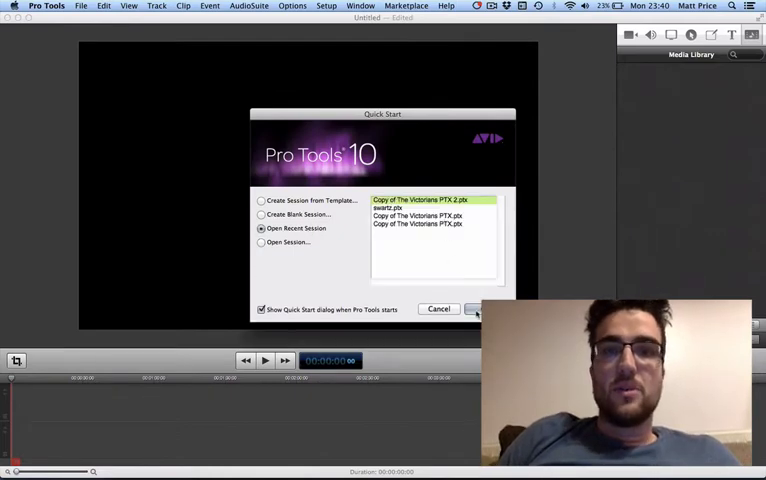
left_click(476, 308)
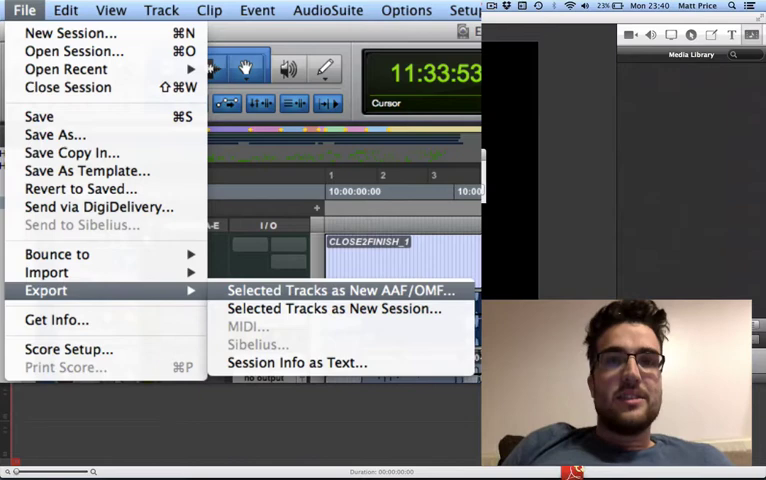
Step: Export the selected tracks as a new AAF with WAV media into the SAVED AAF FILE folder
left_click(344, 290)
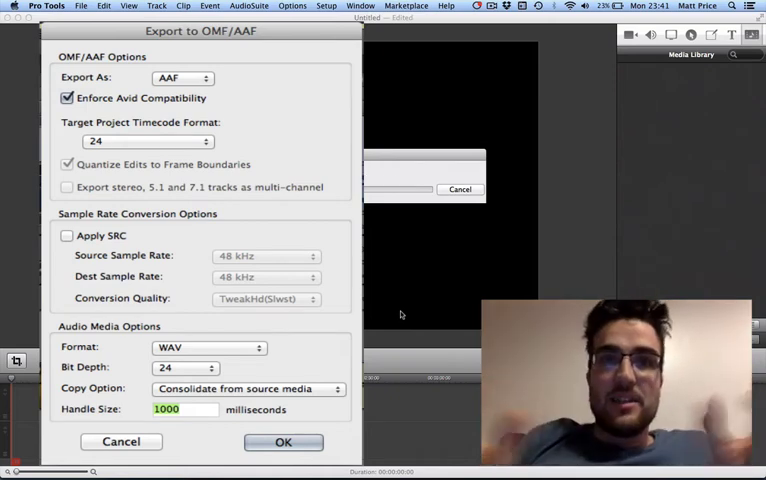
left_click(284, 442)
type("SAVED AAF FILE")
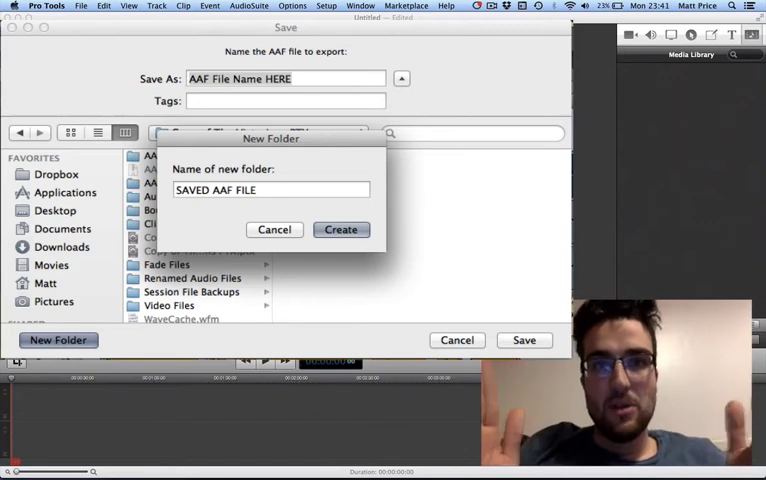
left_click(340, 228)
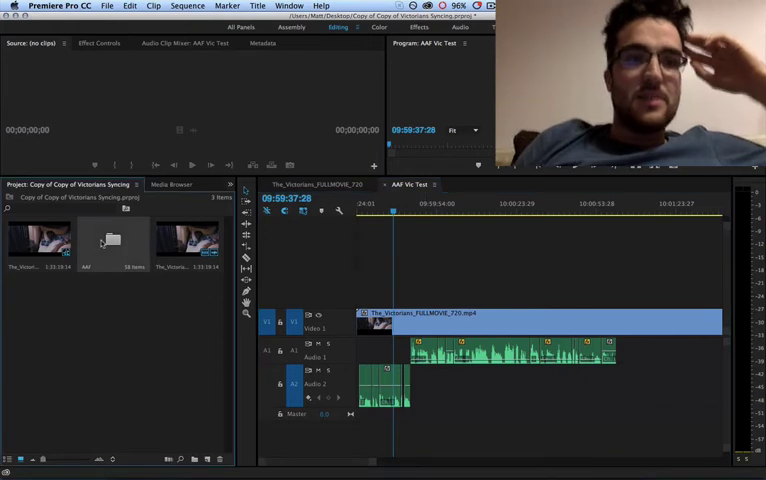
Step: Clear the old test sequence from the project and start importing the exported AAF file
right_click(100, 240)
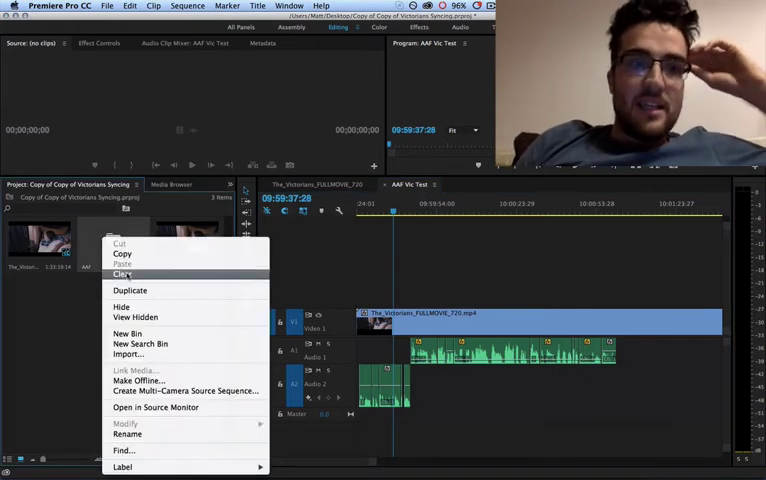
left_click(124, 276)
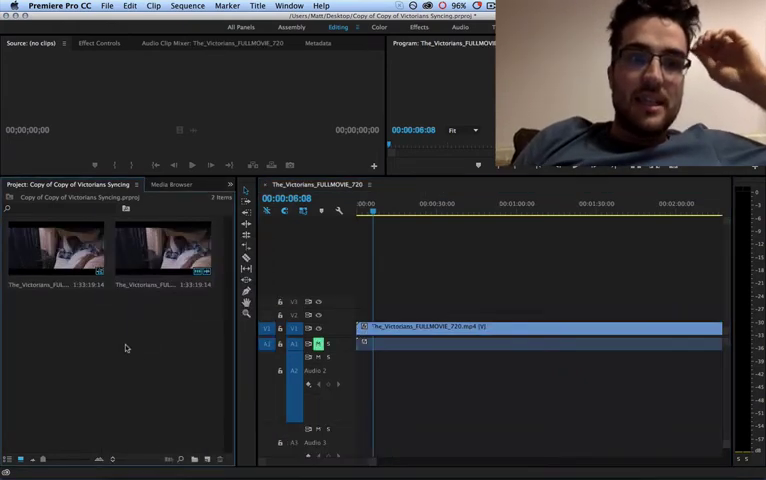
right_click(128, 348)
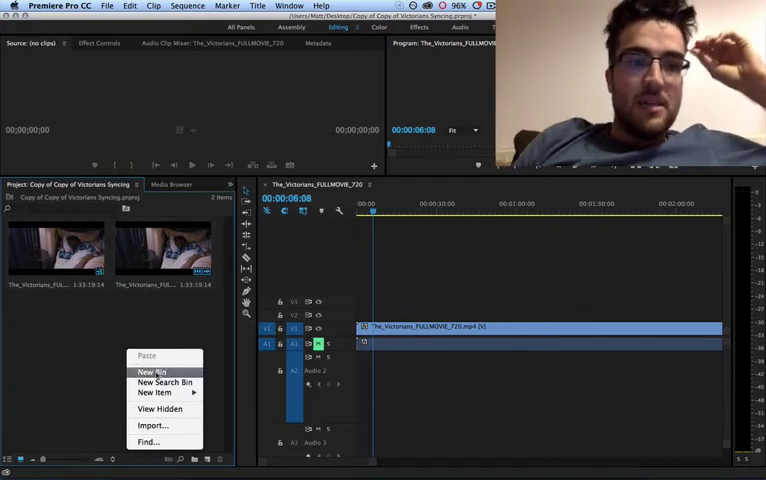
left_click(152, 372)
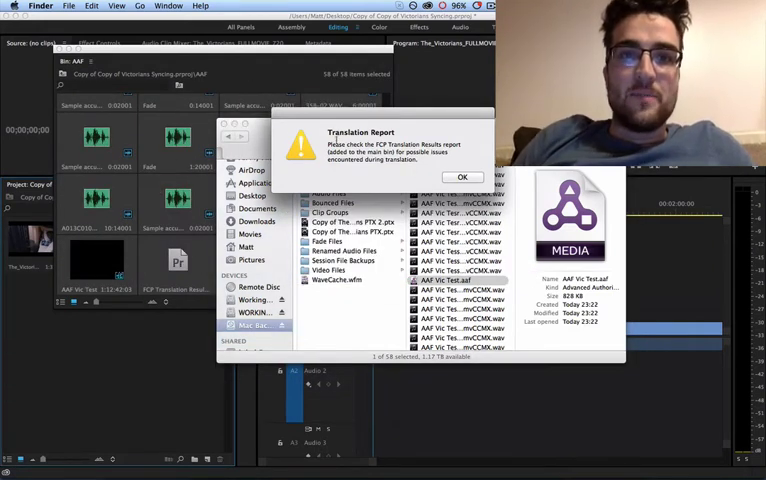
Step: Dismiss the Translation Report alert about audio levels clamped at +6dB
left_click(462, 176)
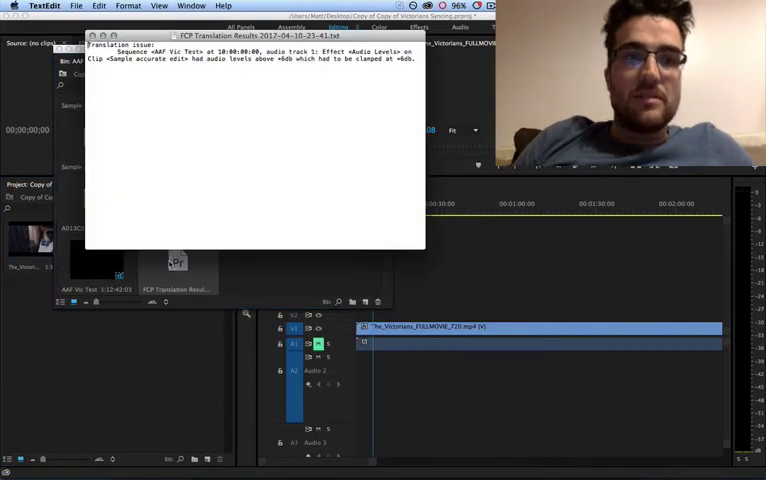
mouse_move(252, 198)
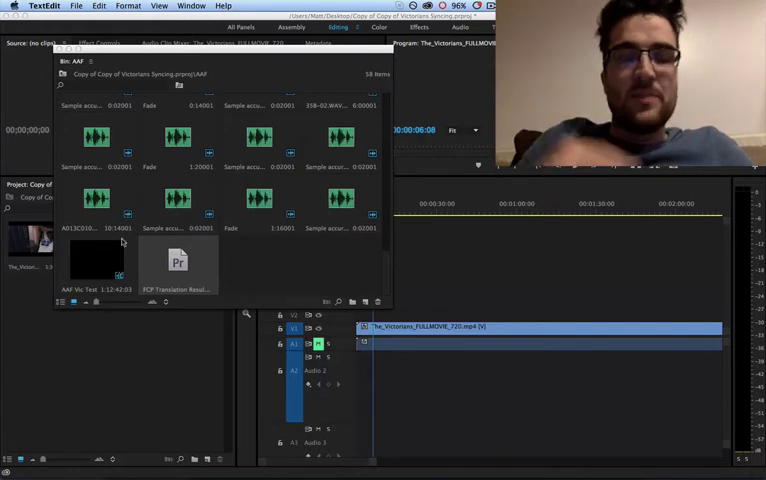
mouse_move(98, 248)
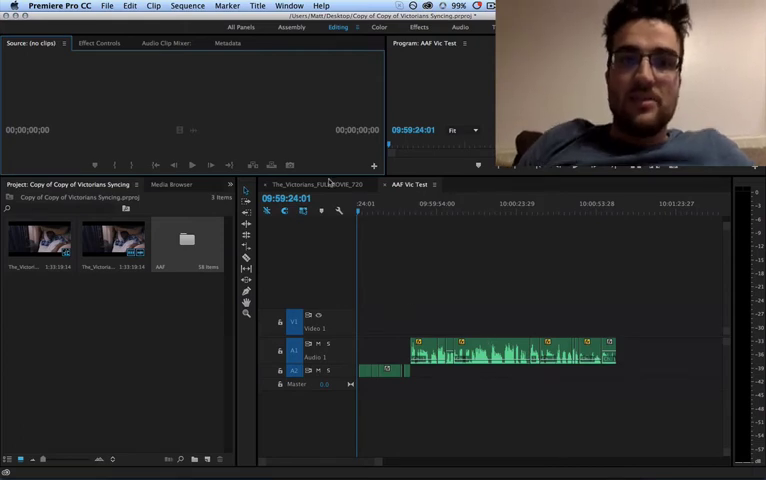
Step: View the full movie sequence, then return to the AAF Vs Test sequence
left_click(312, 184)
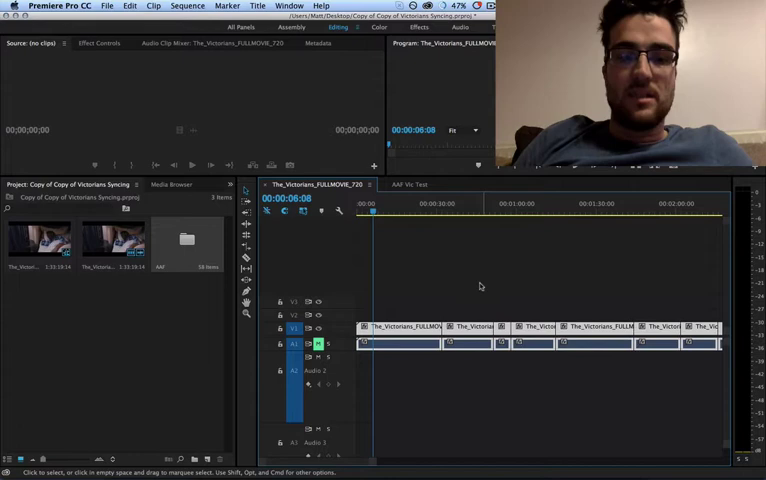
left_click(408, 184)
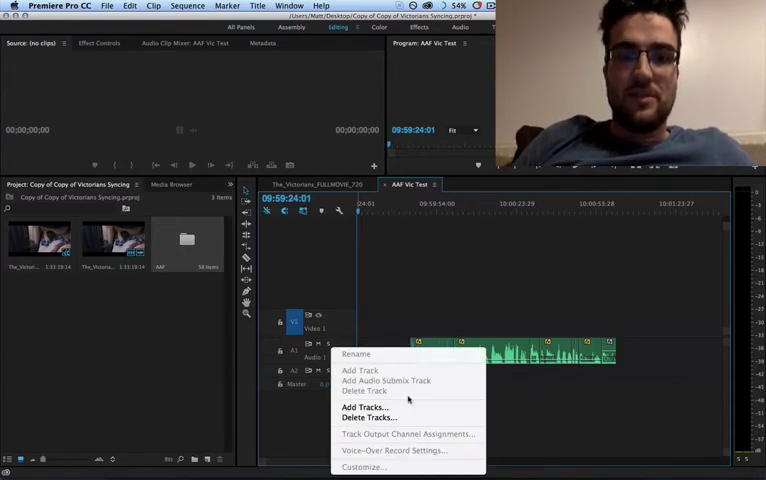
Step: Add tracks with the new audio track placed Before First Track and confirm
left_click(364, 408)
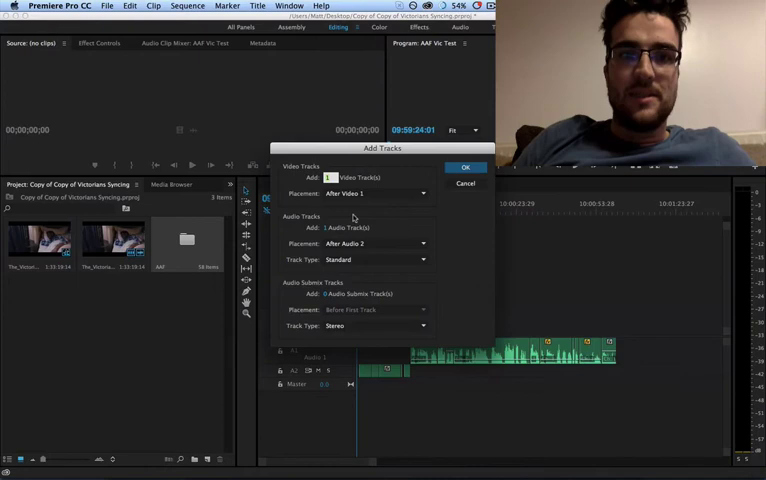
mouse_move(336, 212)
type("2")
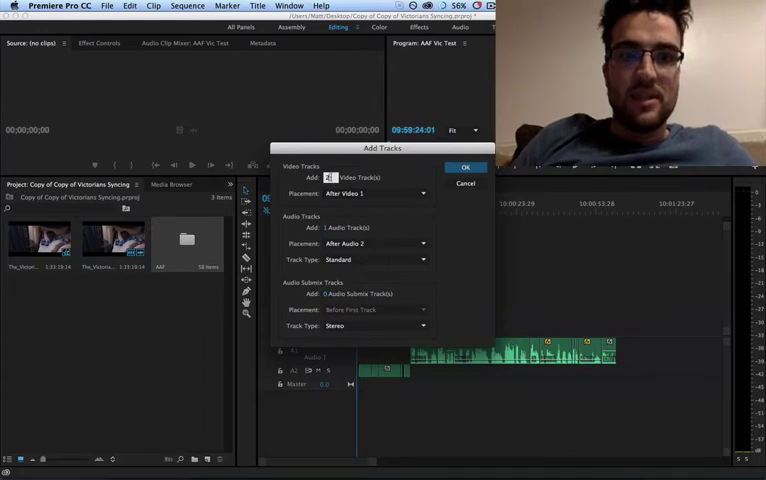
left_click(376, 244)
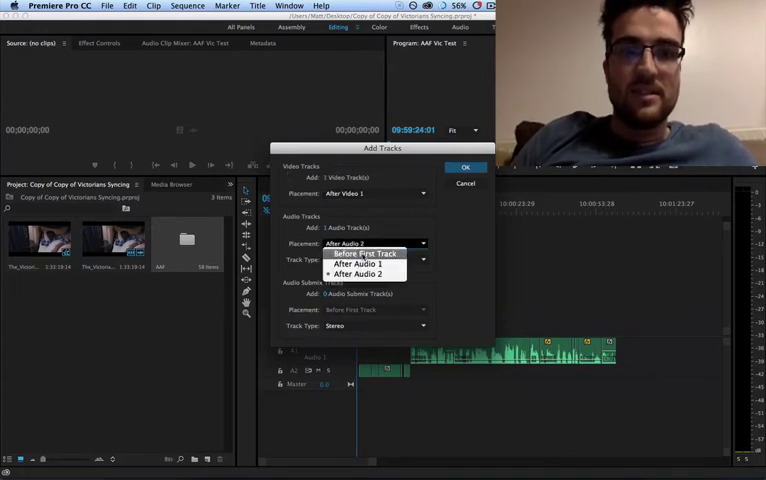
left_click(364, 252)
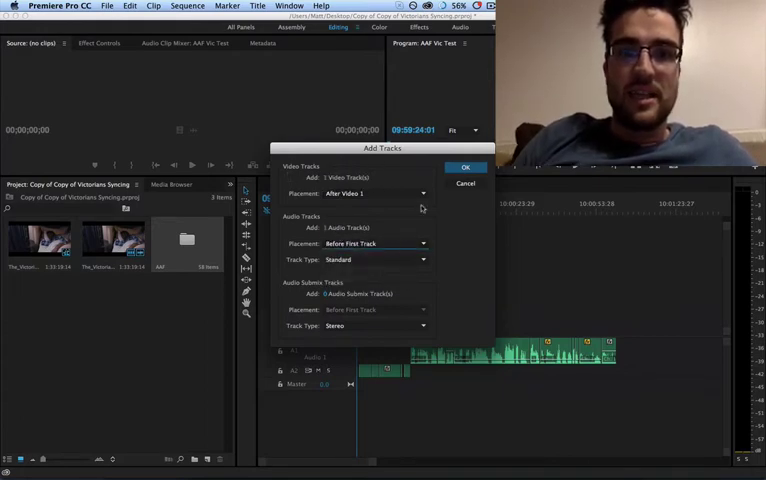
left_click(464, 168)
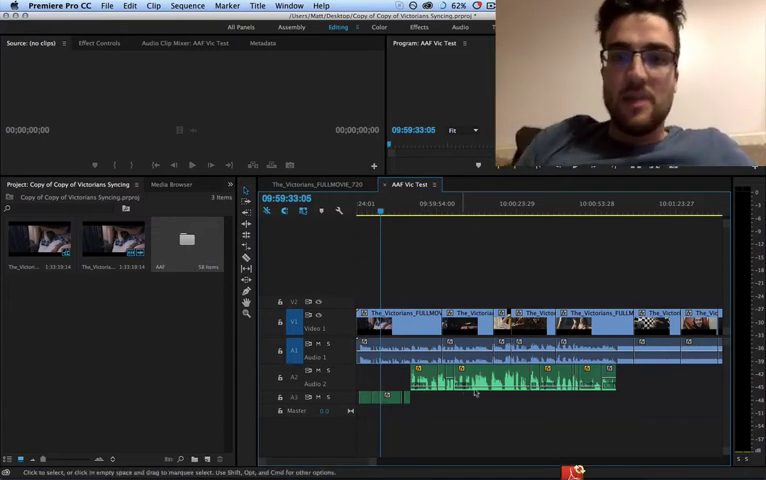
mouse_move(416, 276)
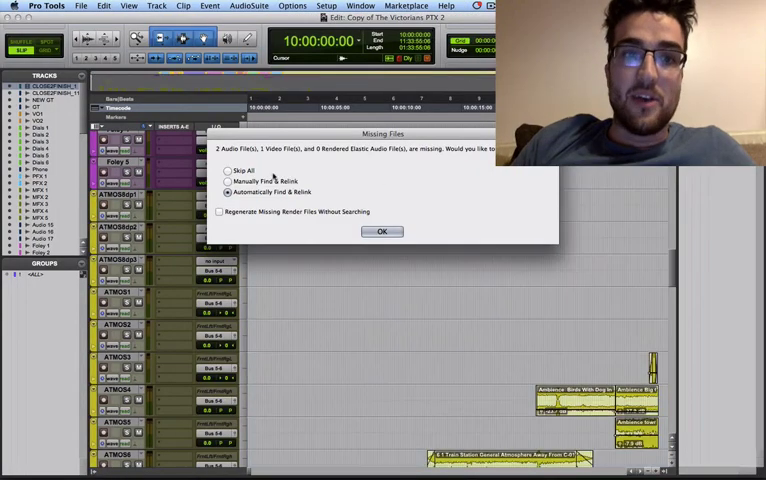
Step: Choose Automatically Find & Relink so the film's session opens with its files restored
left_click(380, 232)
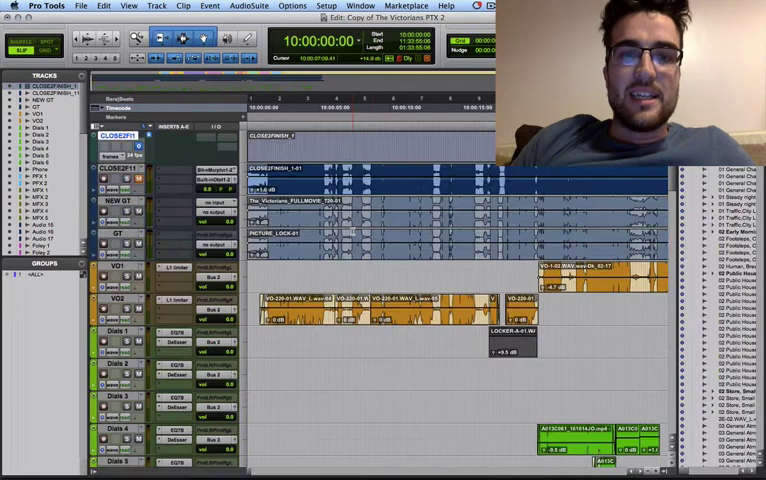